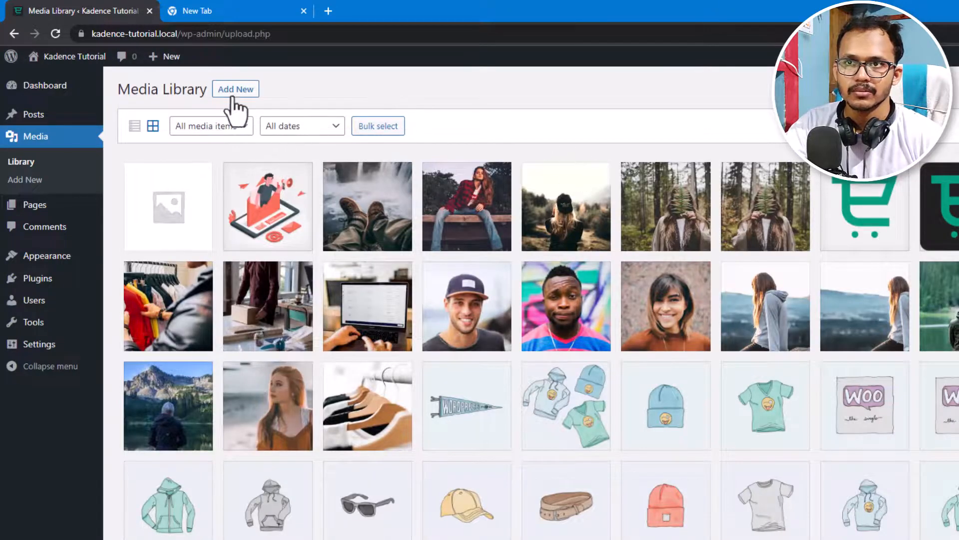
Step: Reveal the Drop-files-to-upload area above the Media Library grid
{"action": "left_click", "coordinate": [236, 89]}
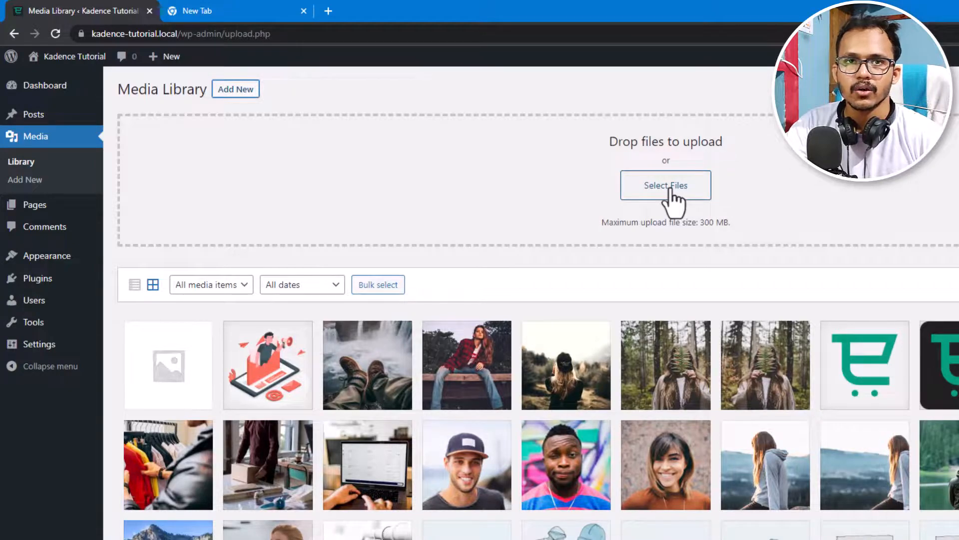
{"action": "mouse_move", "coordinate": [34, 114]}
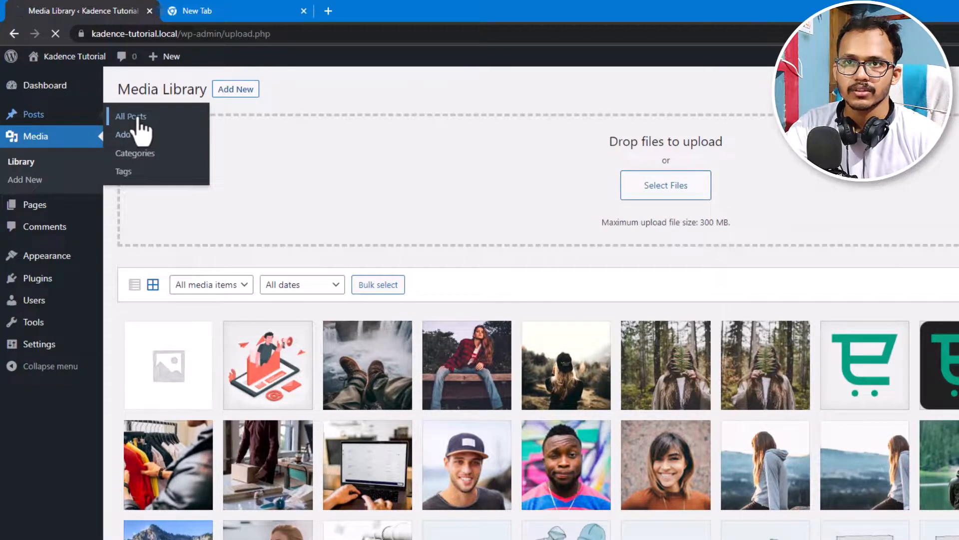
Step: Start a new blank post from All Posts and bring up the block inserter list
{"action": "left_click", "coordinate": [129, 116]}
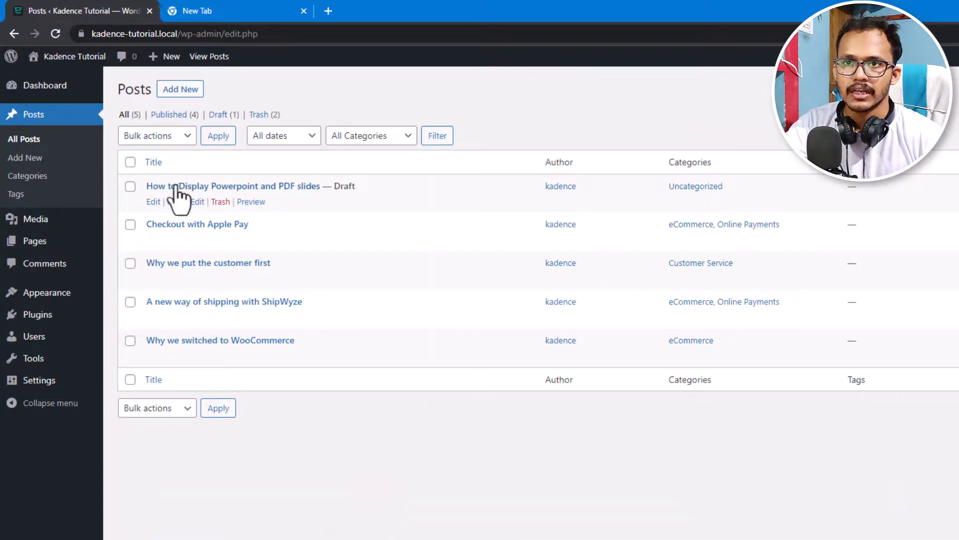
{"action": "left_click", "coordinate": [180, 89]}
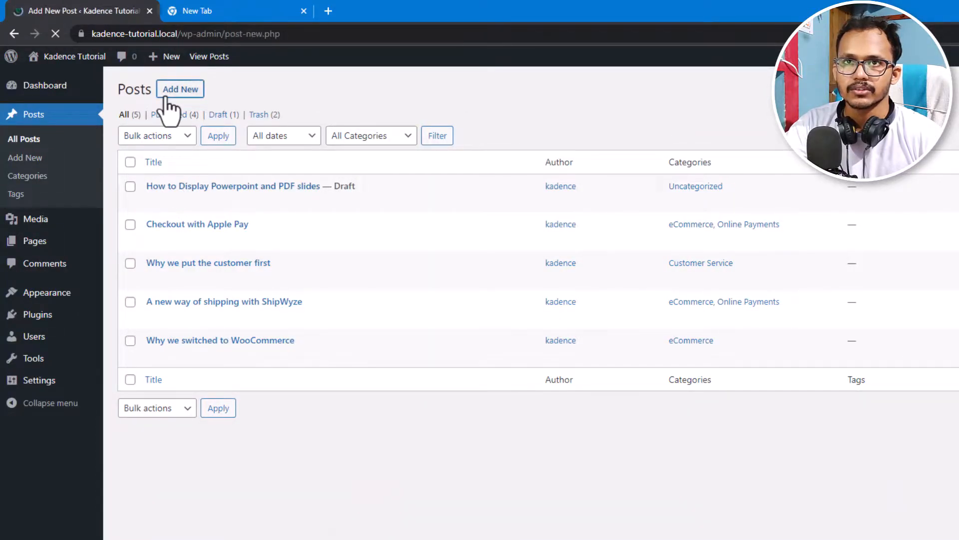
{"action": "left_click", "coordinate": [180, 89]}
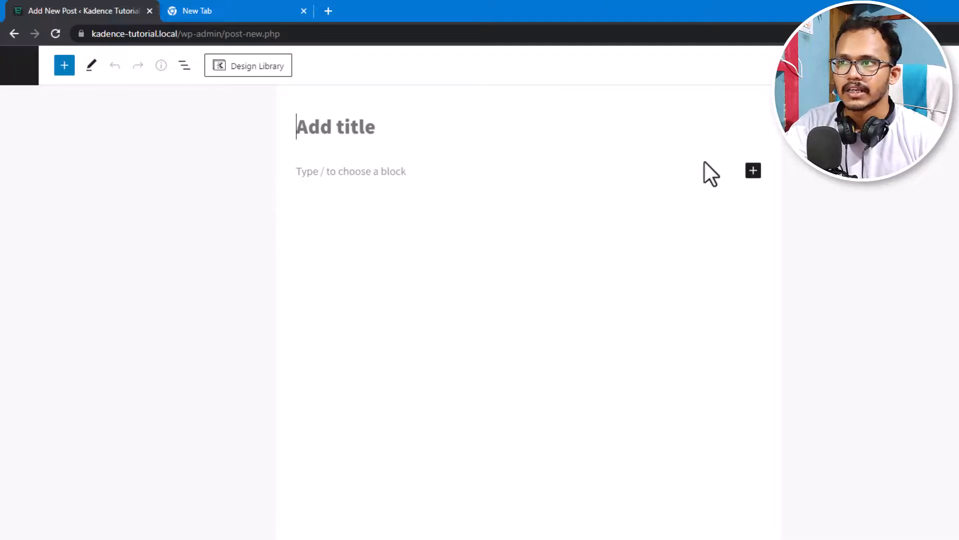
{"action": "left_click", "coordinate": [748, 171]}
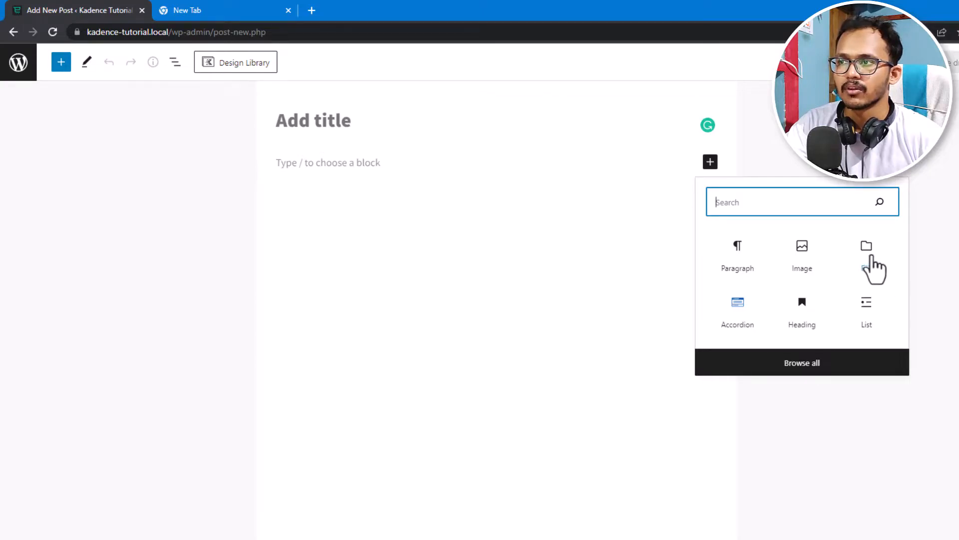
Step: Insert a File block and upload the AI technology presentation PDF from Downloads into it
{"action": "left_click", "coordinate": [867, 250]}
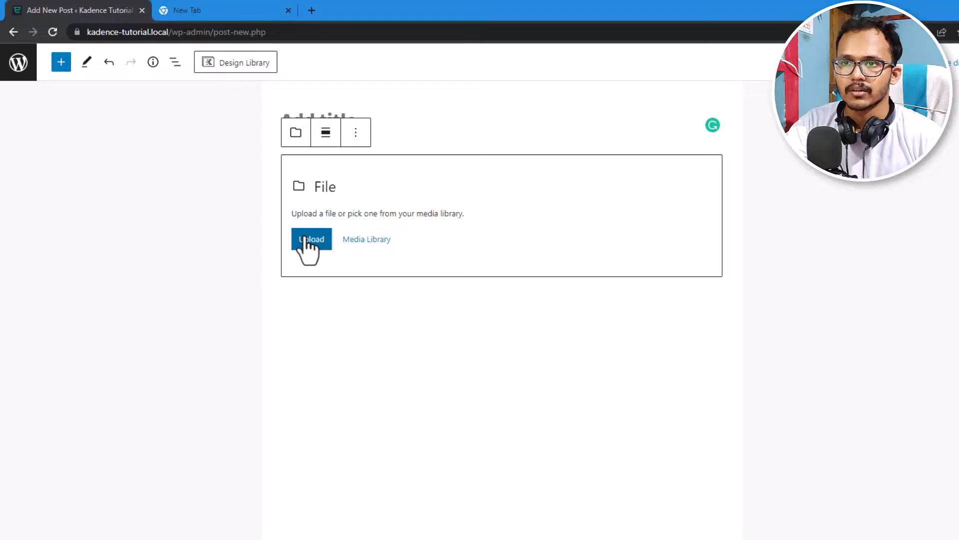
{"action": "left_click", "coordinate": [312, 239]}
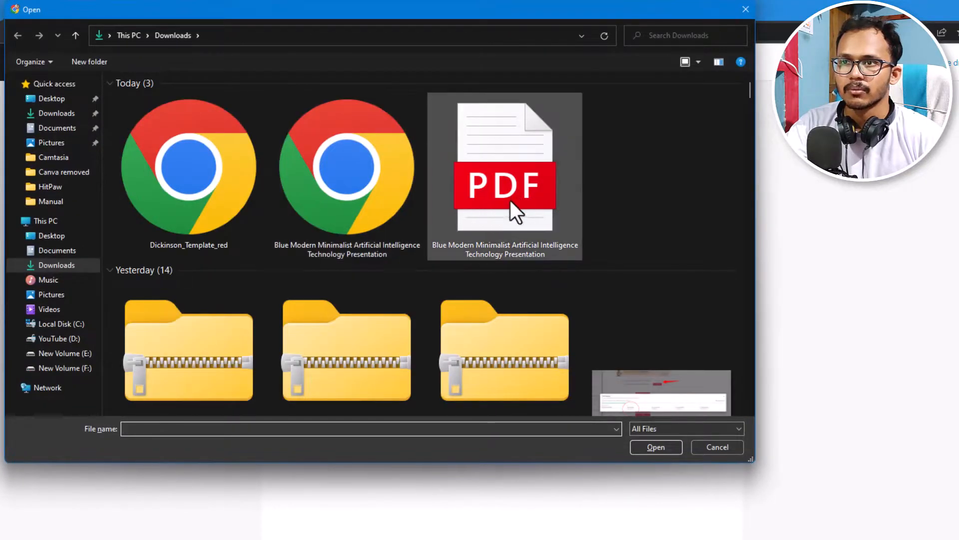
{"action": "left_click", "coordinate": [504, 178]}
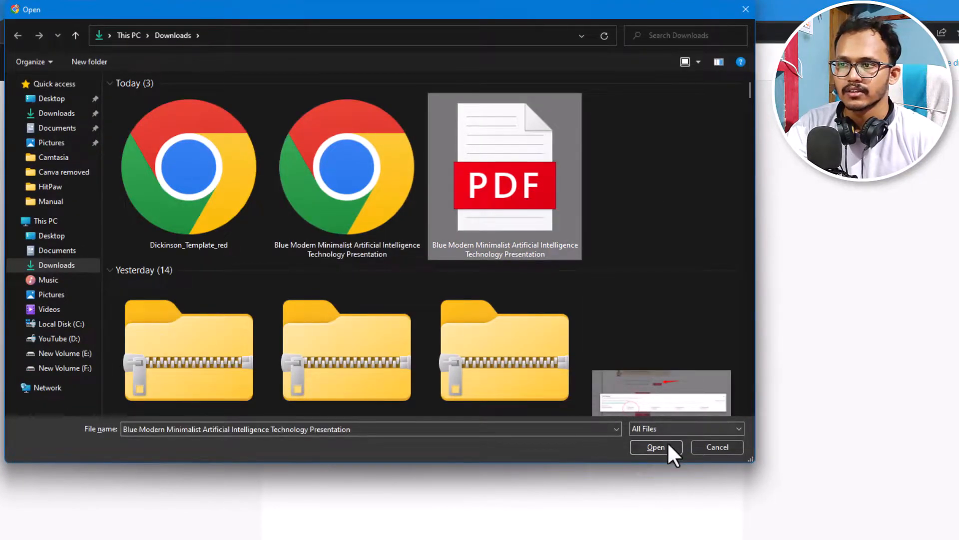
{"action": "left_click", "coordinate": [655, 447]}
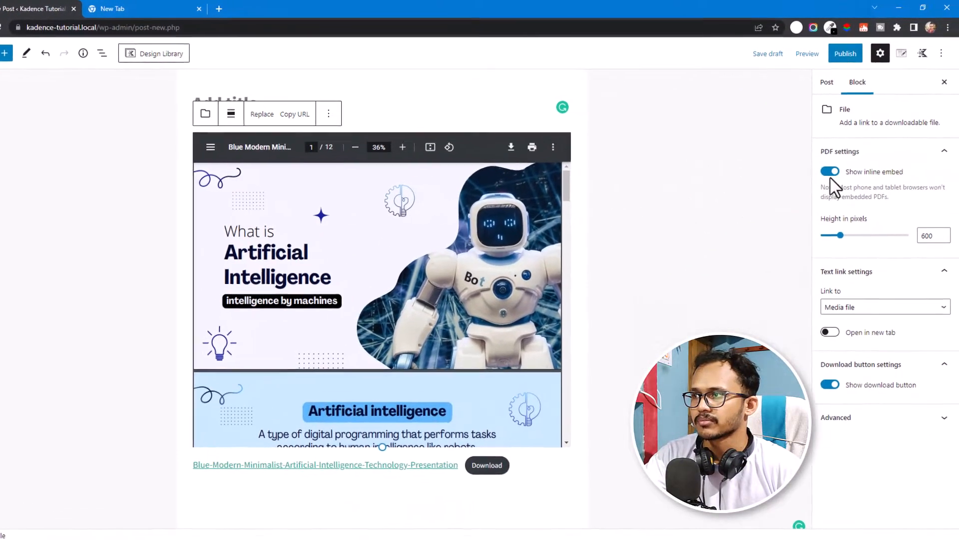
{"action": "left_click", "coordinate": [830, 171]}
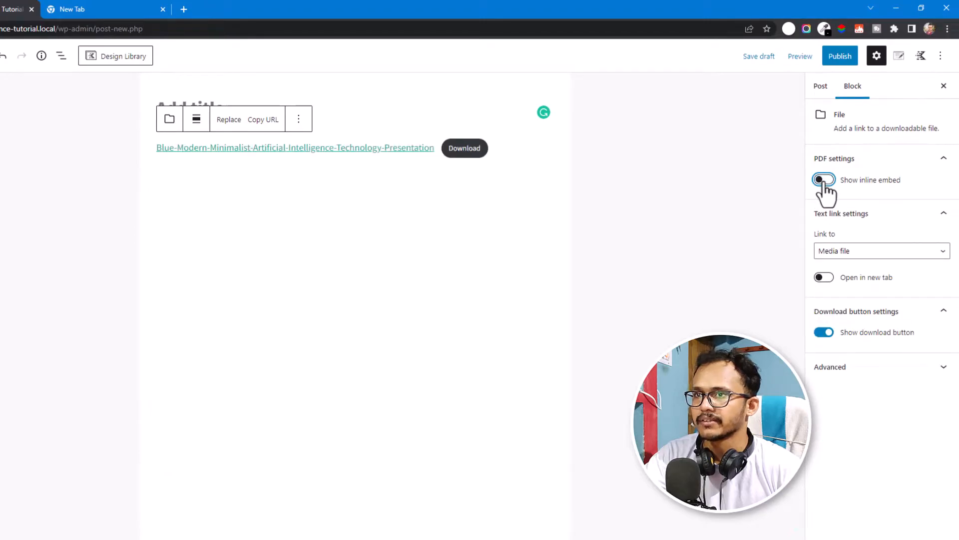
{"action": "left_click", "coordinate": [823, 179]}
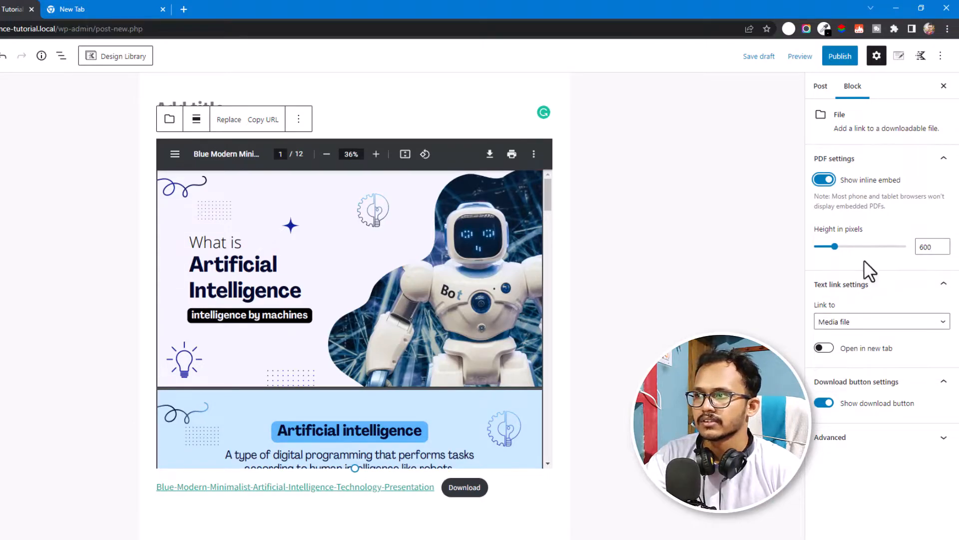
{"action": "left_click_drag", "start_coordinate": [828, 245], "coordinate": [853, 246]}
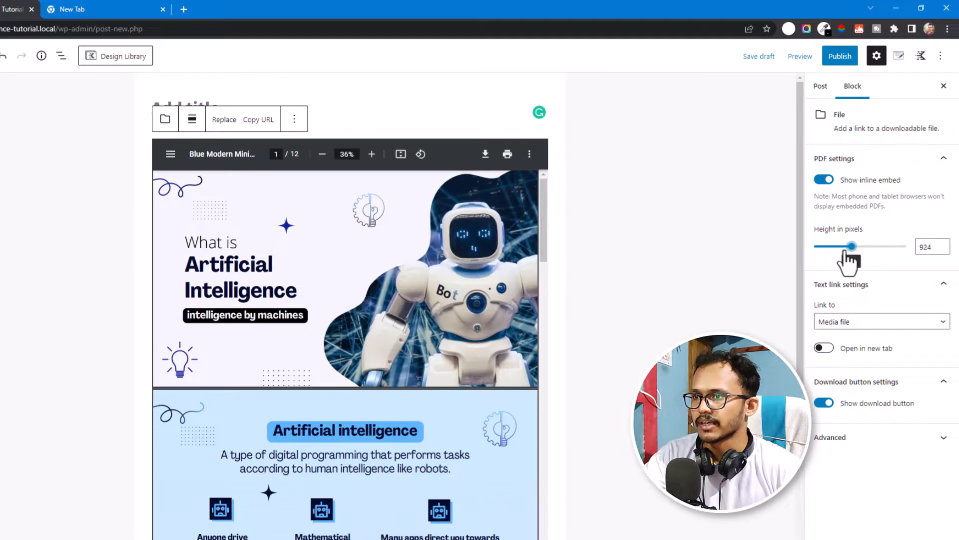
{"action": "left_click_drag", "start_coordinate": [852, 246], "coordinate": [830, 247]}
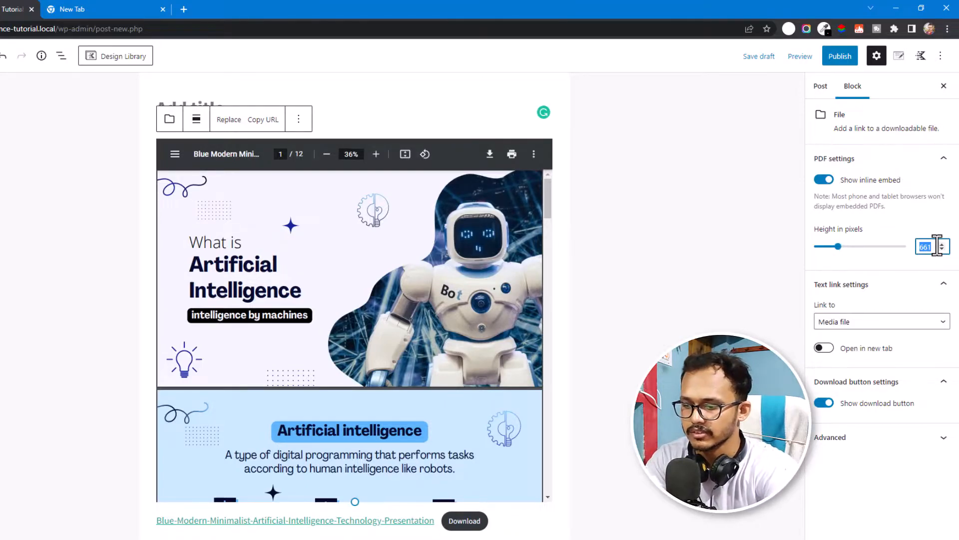
{"action": "type", "text": "600"}
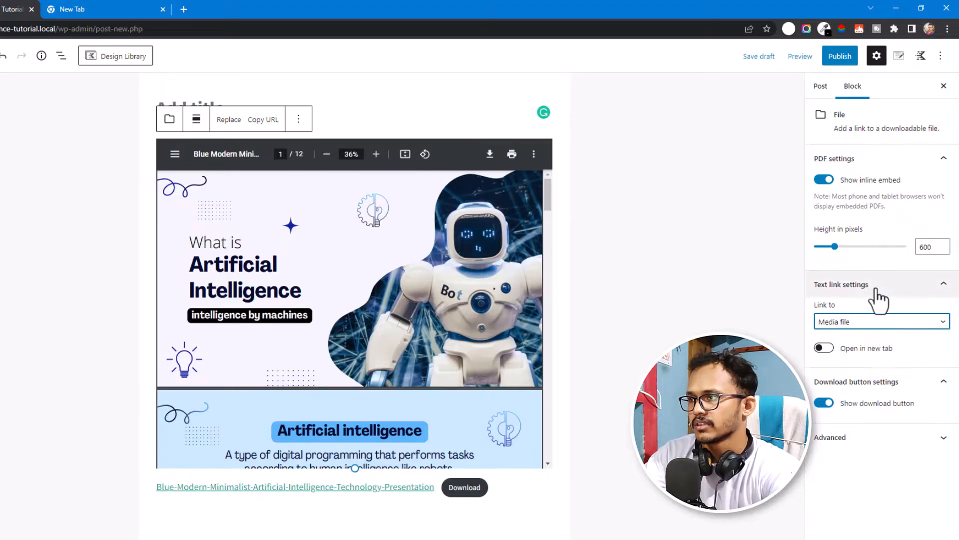
Step: Enable Open in new tab for the file link, then deselect the block
{"action": "left_click", "coordinate": [824, 348]}
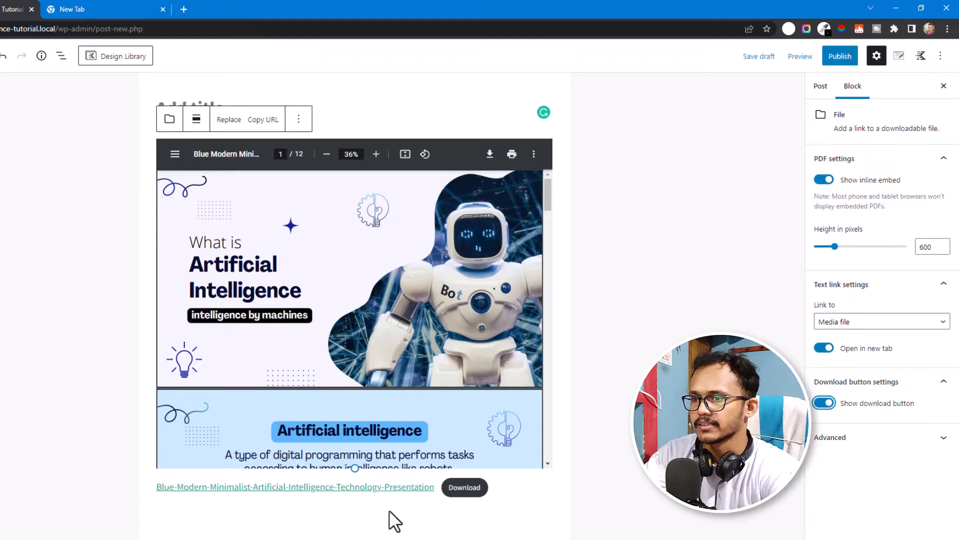
{"action": "left_click", "coordinate": [811, 86]}
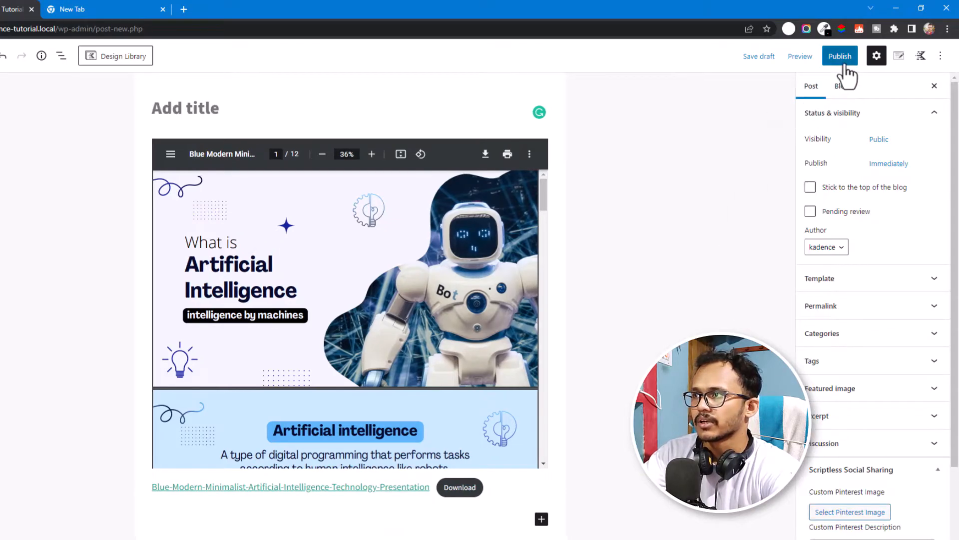
Step: Publish the post and view its live page with the embedded PDF and Download button
{"action": "left_click", "coordinate": [840, 56]}
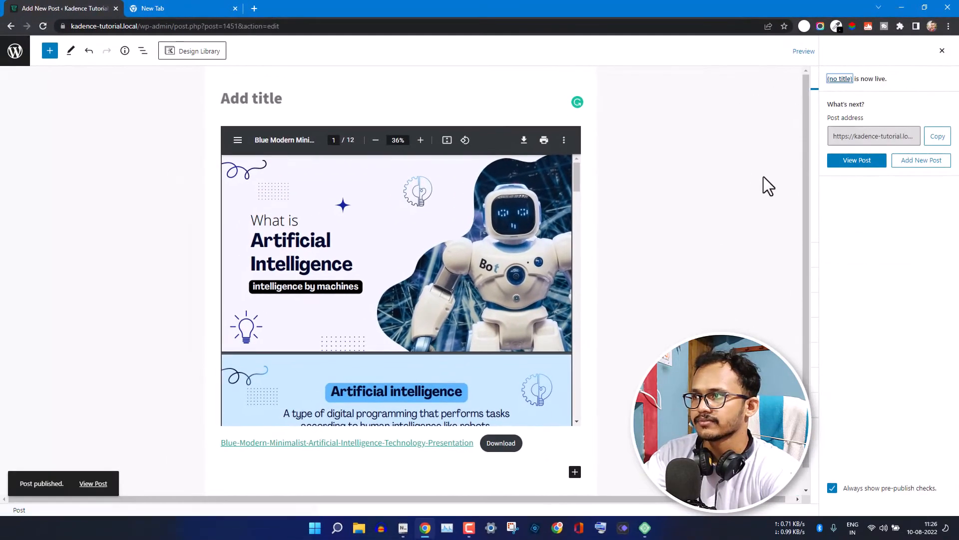
{"action": "left_click", "coordinate": [856, 160]}
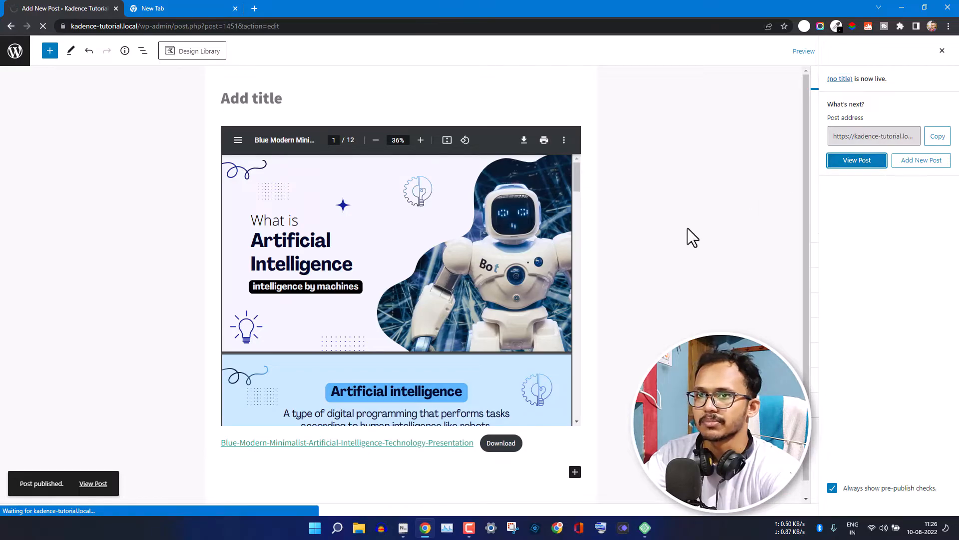
{"action": "left_click", "coordinate": [857, 160]}
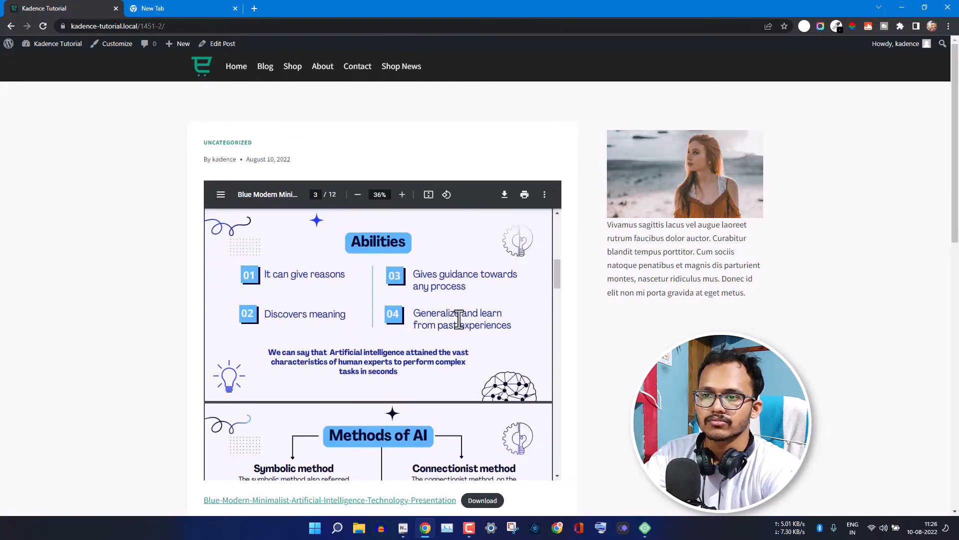
{"action": "scroll", "scroll_direction": "down", "scroll_amount": 3}
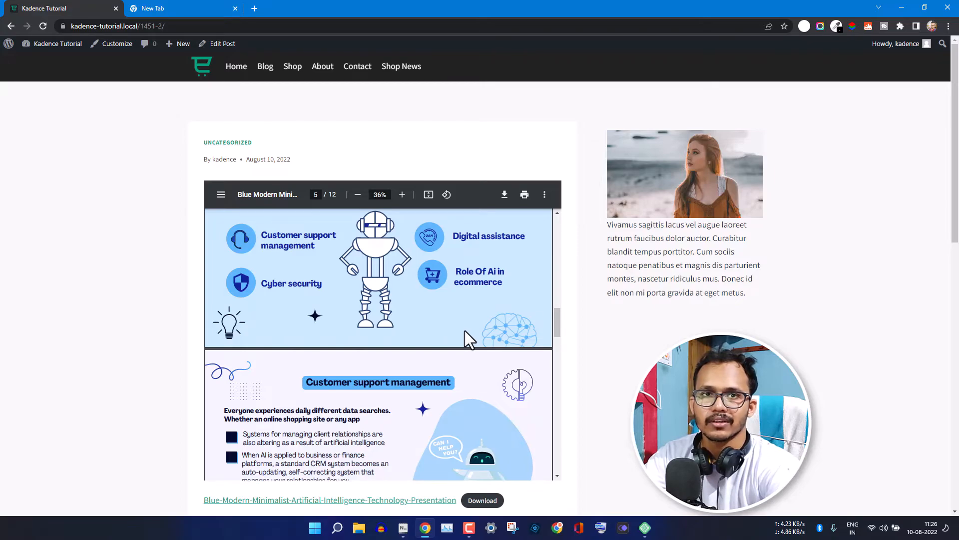
{"action": "scroll", "scroll_direction": "down", "scroll_amount": 3}
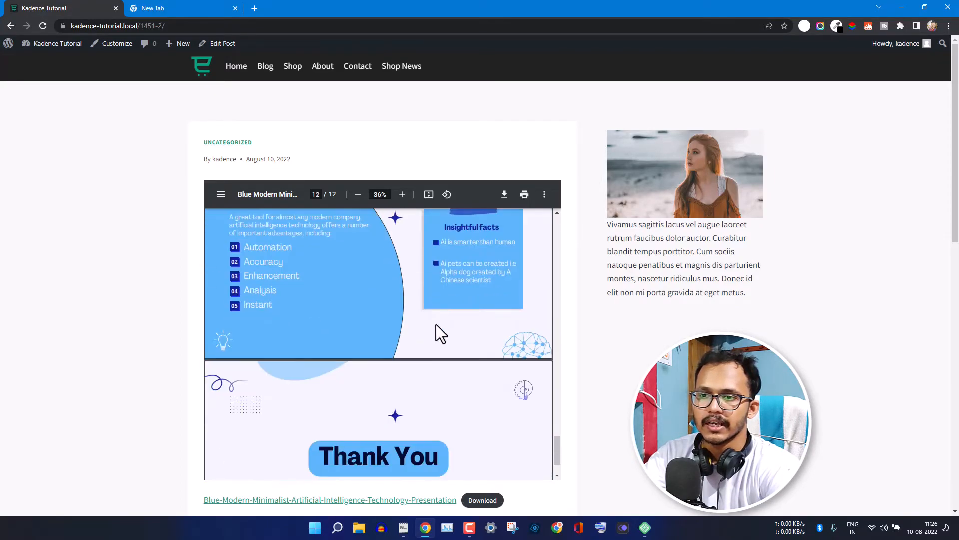
{"action": "scroll", "scroll_direction": "down", "scroll_amount": 3}
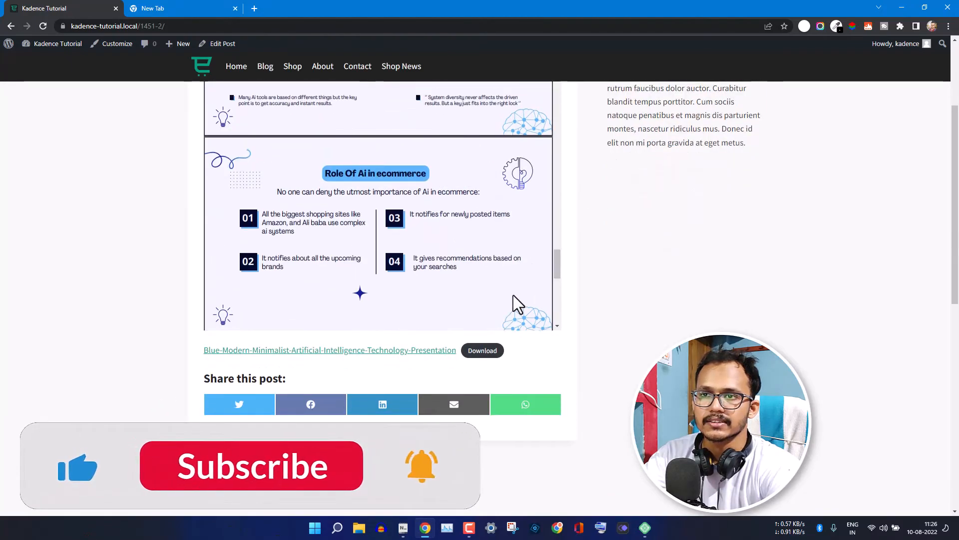